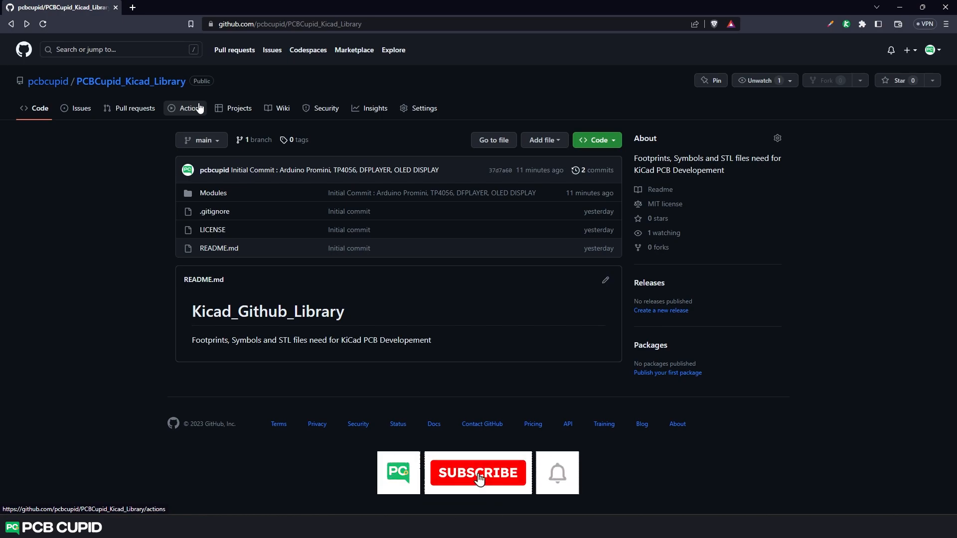
# Step: Add PCBCupid_Kicad_Library as a git submodule under Library/PCBCUPID_library, check the folder, open the schematic
pyautogui.click(478, 473)
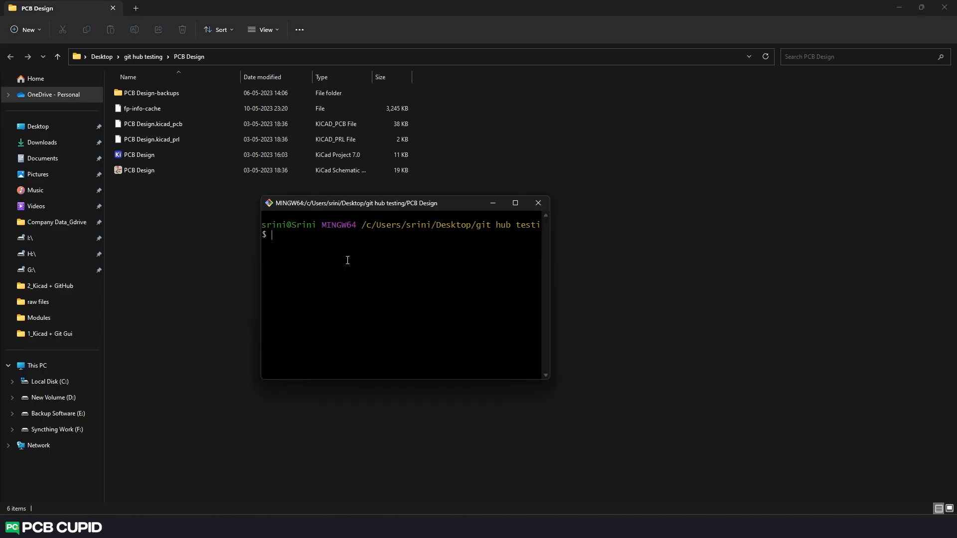
pyautogui.write('git submodule add https://github.com/pcbcupid/PCBCupid_Kicad_Library.git')
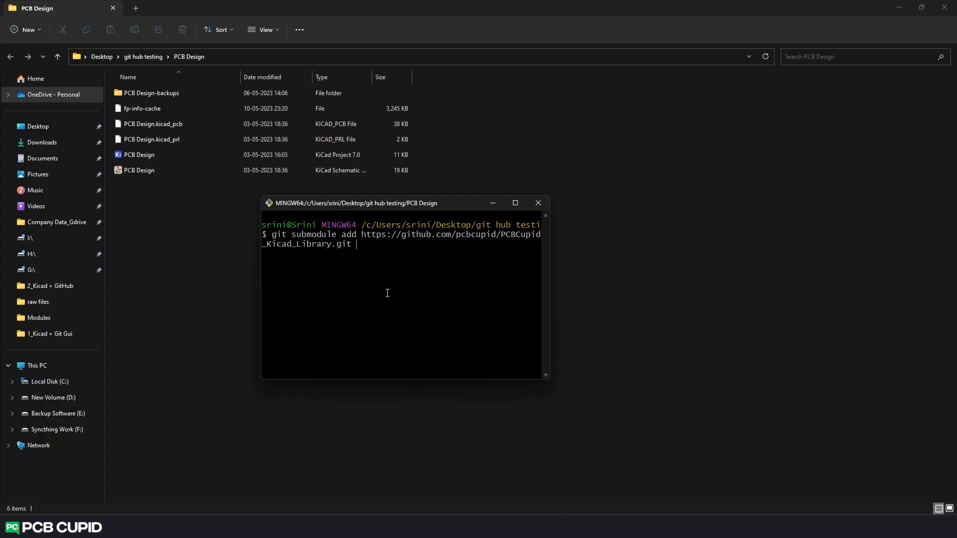
pyautogui.write('Library/PCBCUPID_library')
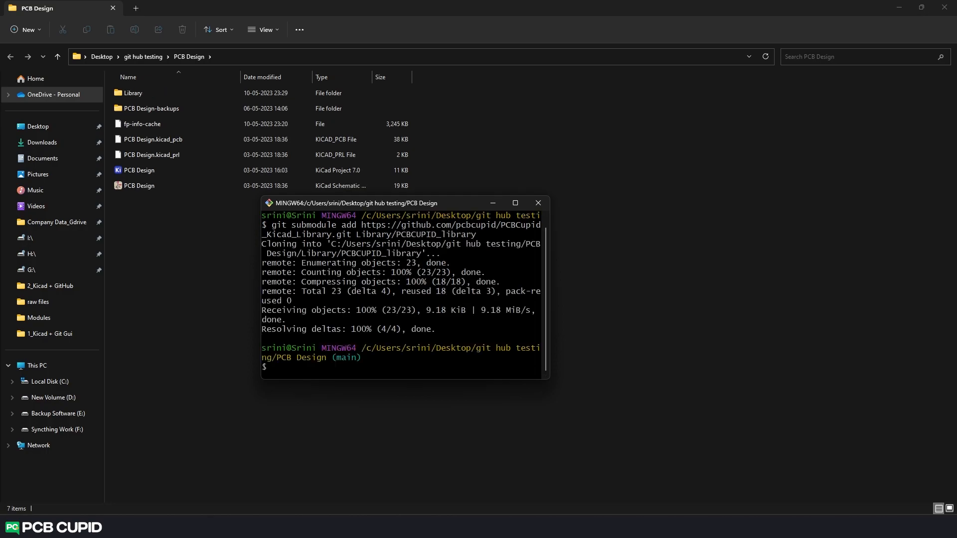
pyautogui.click(132, 92)
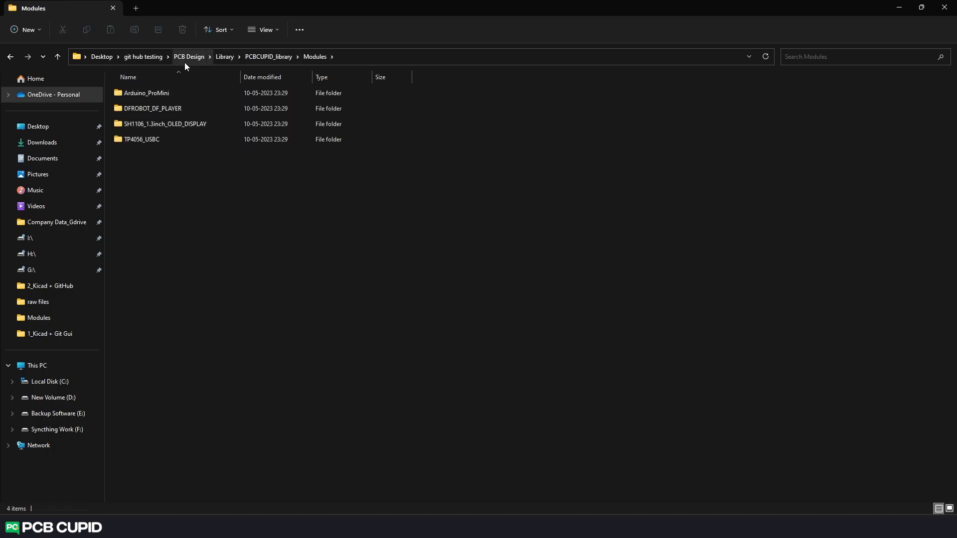
pyautogui.click(189, 57)
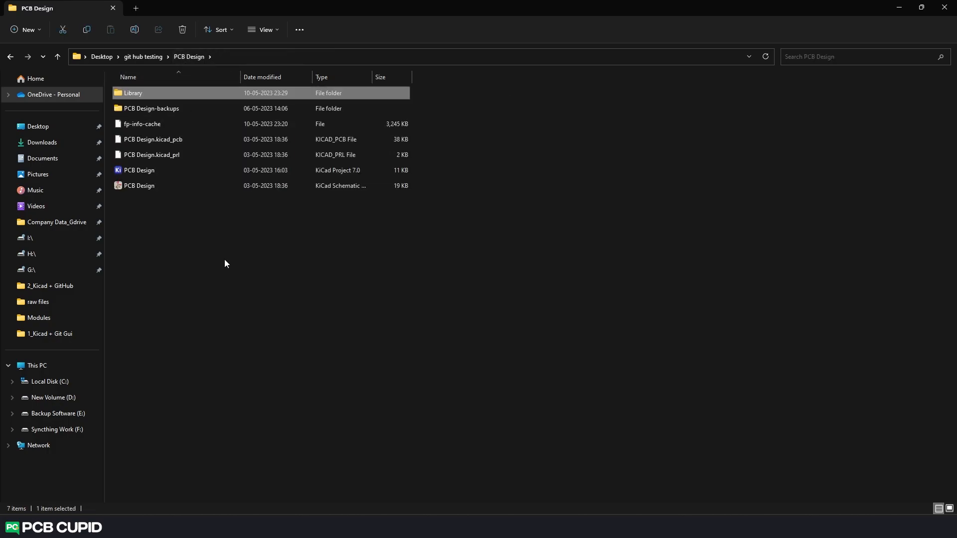
pyautogui.doubleClick(139, 185)
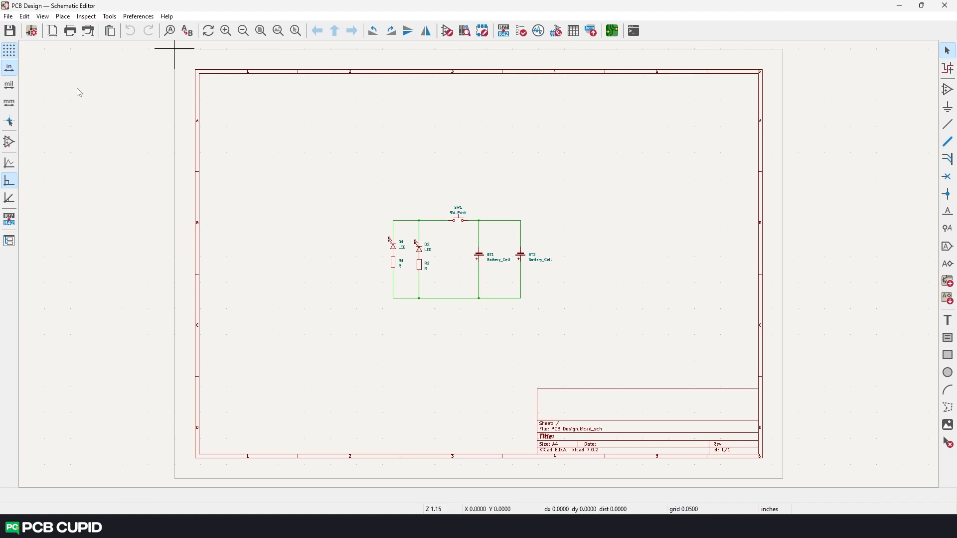
pyautogui.moveTo(98, 49)
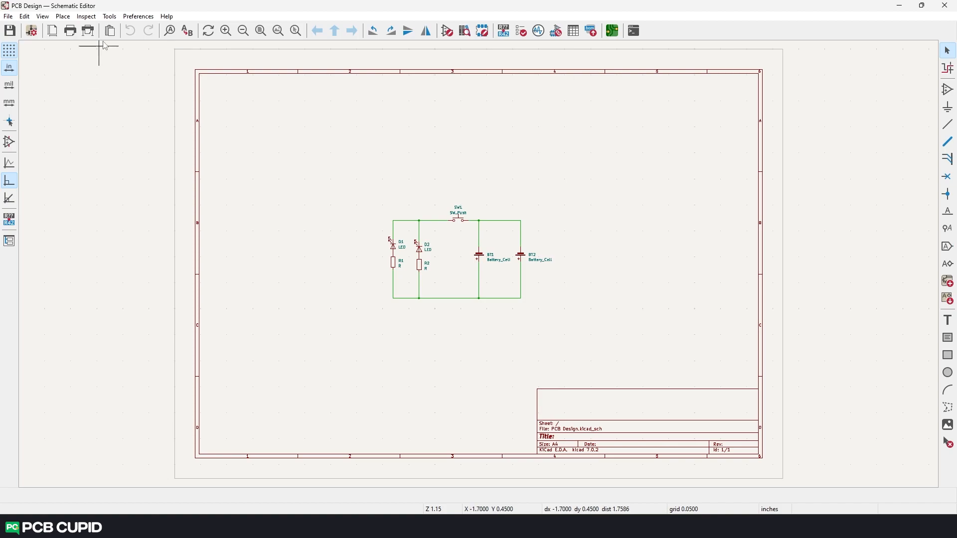
# Step: Show the empty Project Specific Libraries list in the symbol library manager
pyautogui.click(137, 16)
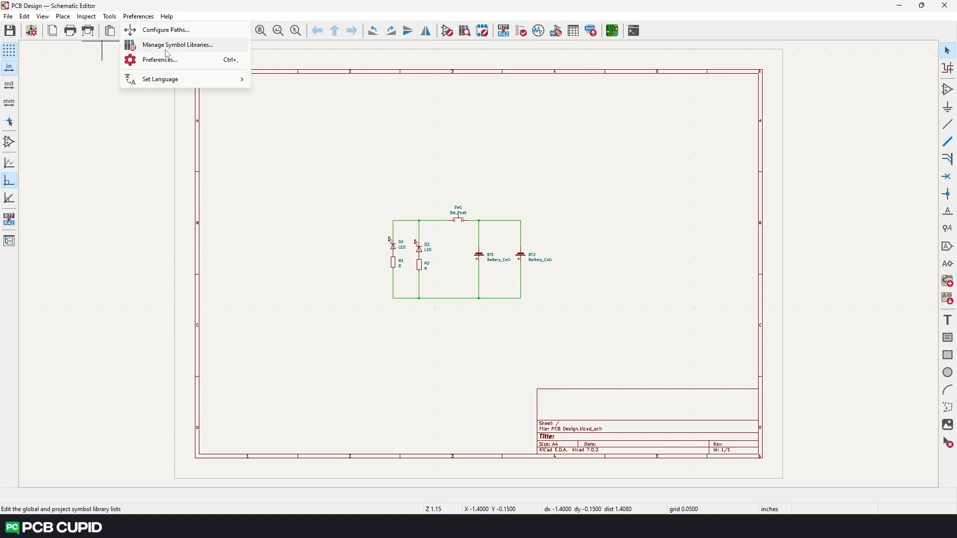
pyautogui.click(177, 44)
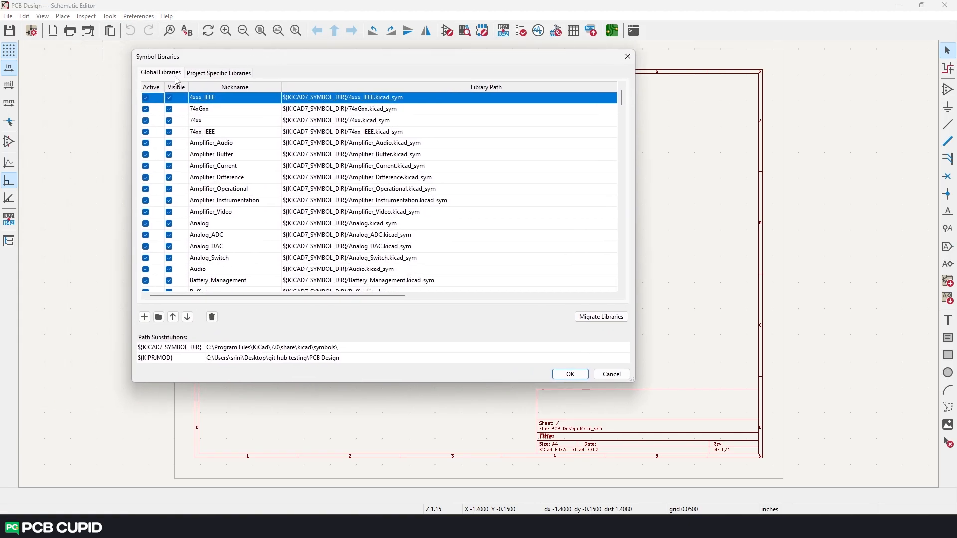
pyautogui.click(299, 96)
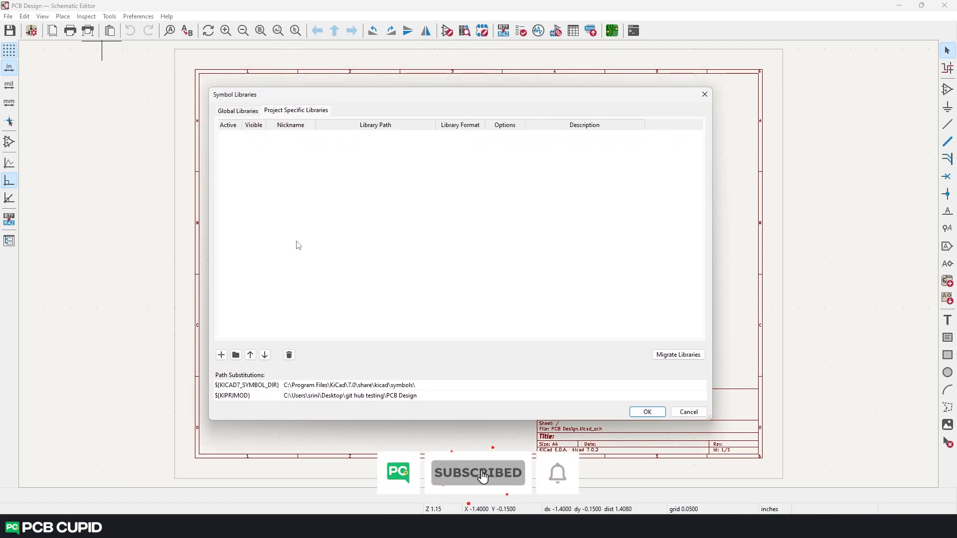
# Step: Add library 'Arduino ProMini' with path ${KIPRJMOD}\Library\...\Arduino_ProMini_PC.kicad_sym and confirm
pyautogui.click(220, 356)
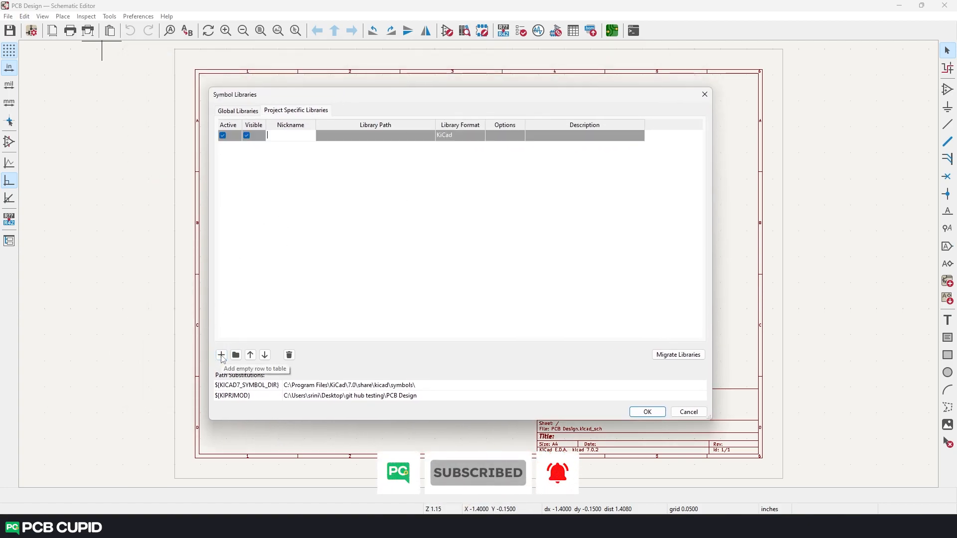
pyautogui.write('Arduino ProMini')
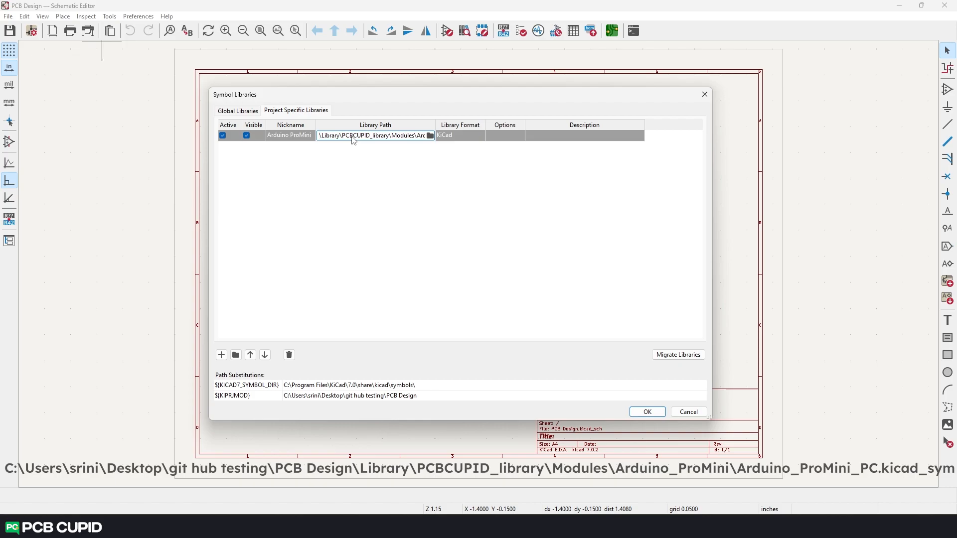
pyautogui.doubleClick(375, 135)
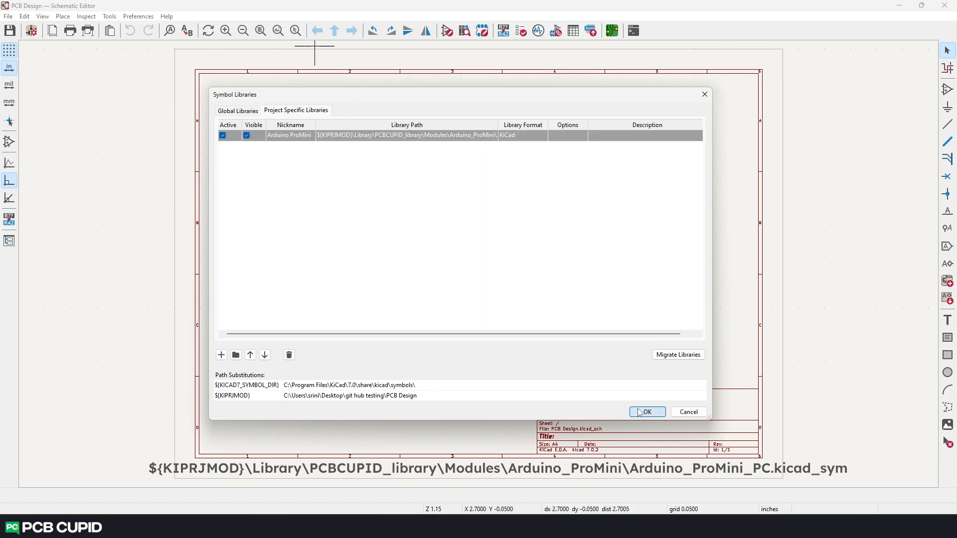
pyautogui.click(647, 412)
pyautogui.write('Arduino')
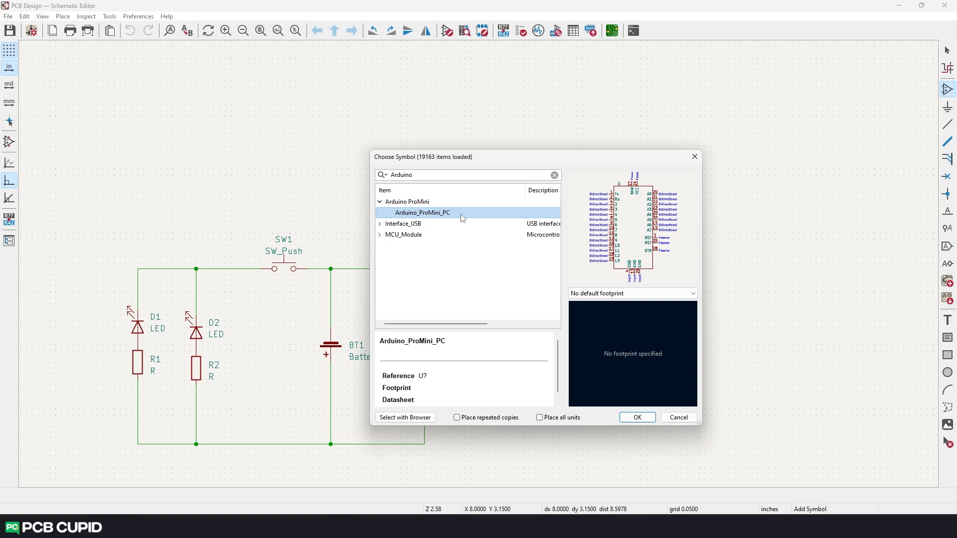
# Step: Select the Arduino_ProMini_PC symbol under the Arduino ProMini library
pyautogui.click(636, 417)
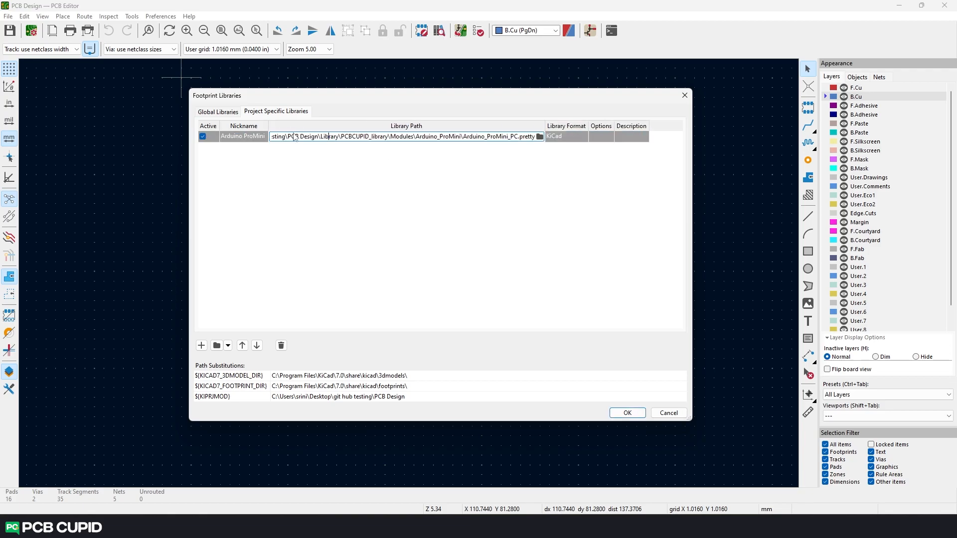
# Step: Place the Arduino_ProMini footprint beside the board
pyautogui.click(627, 412)
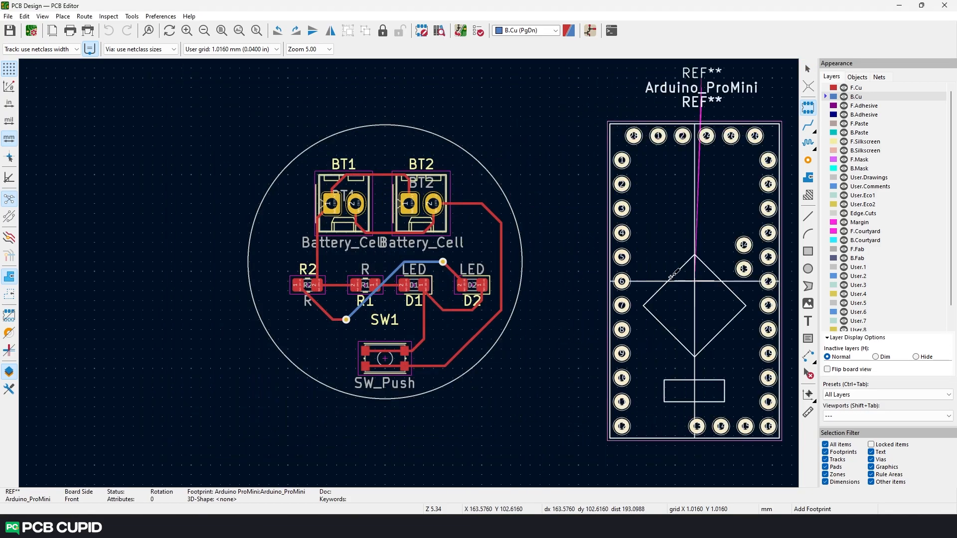
pyautogui.scroll(-3)
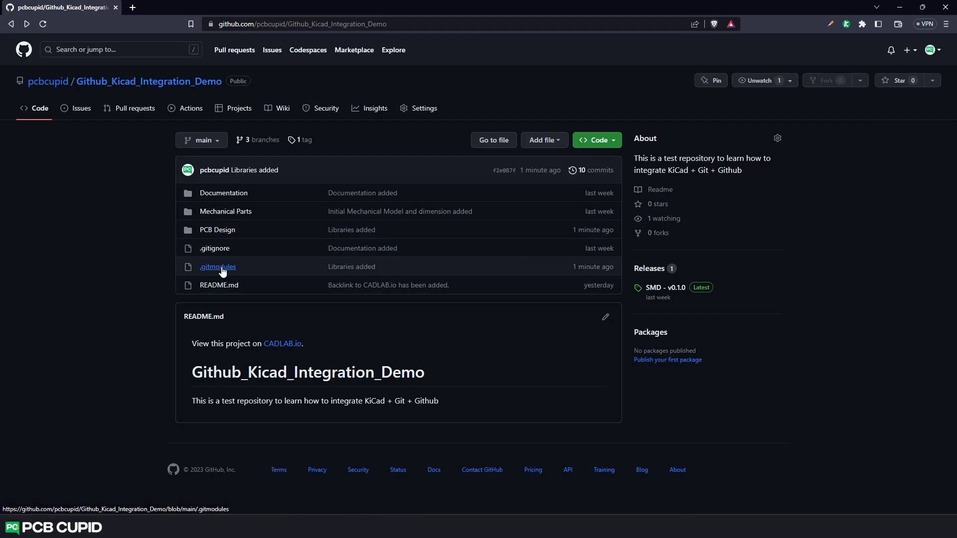
# Step: View the repository's .gitmodules file with the PCBCUPID_library submodule path and URL
pyautogui.click(218, 267)
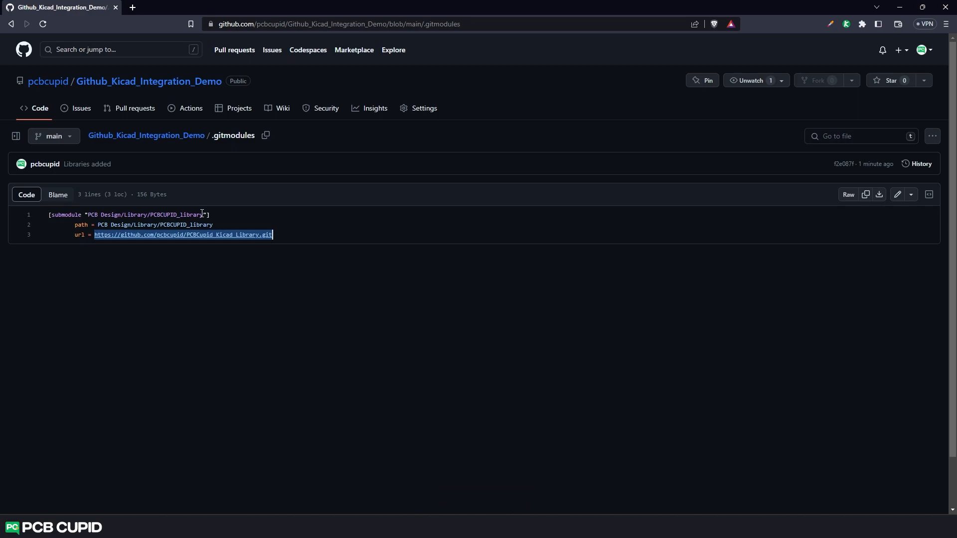
pyautogui.click(183, 235)
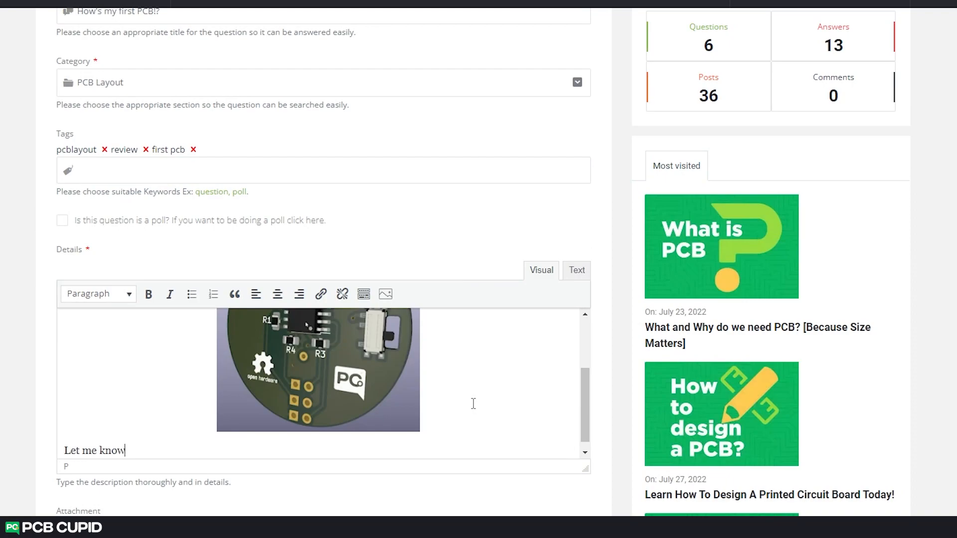
# Step: Type 'Let me know how I can improve, also any suges' into the question details
pyautogui.write('how I can improve, also any')
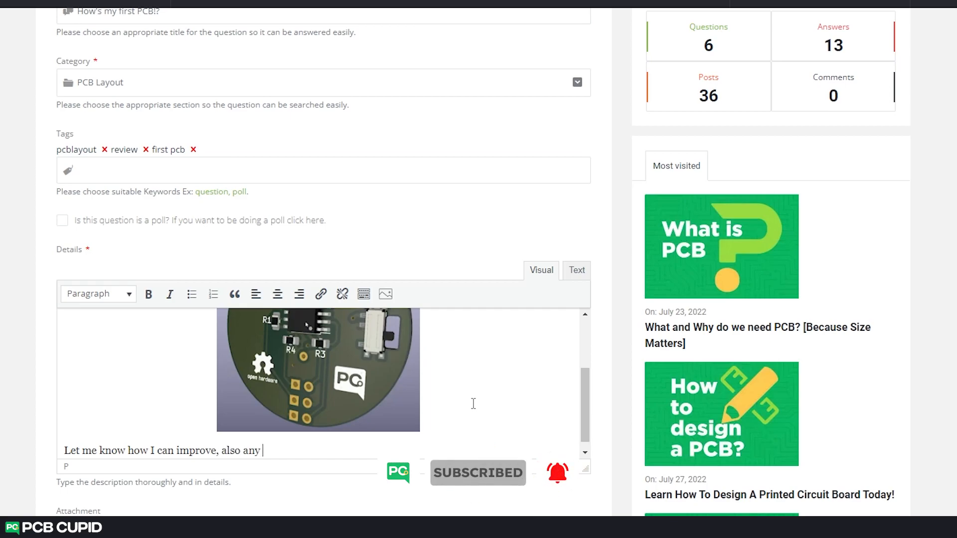
pyautogui.write('suges')
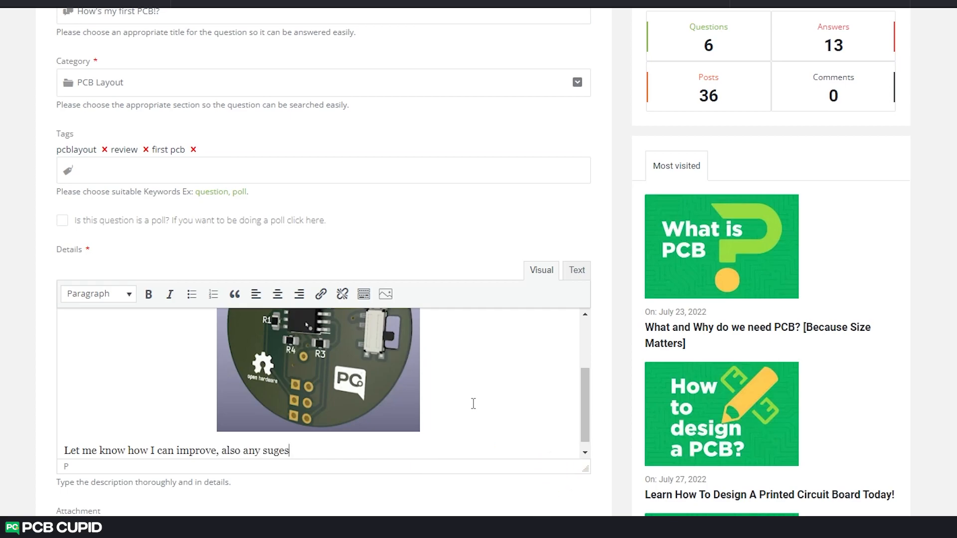